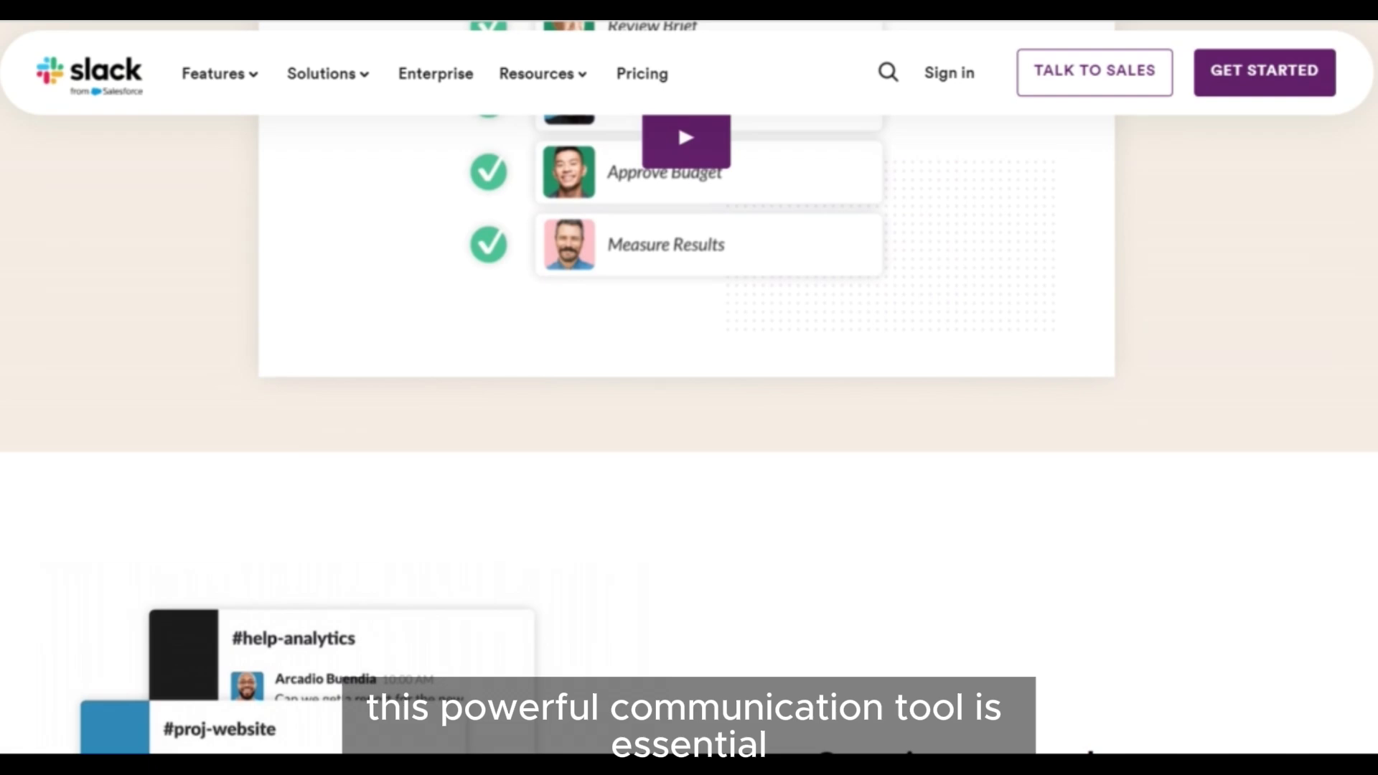
scroll(down, 3)
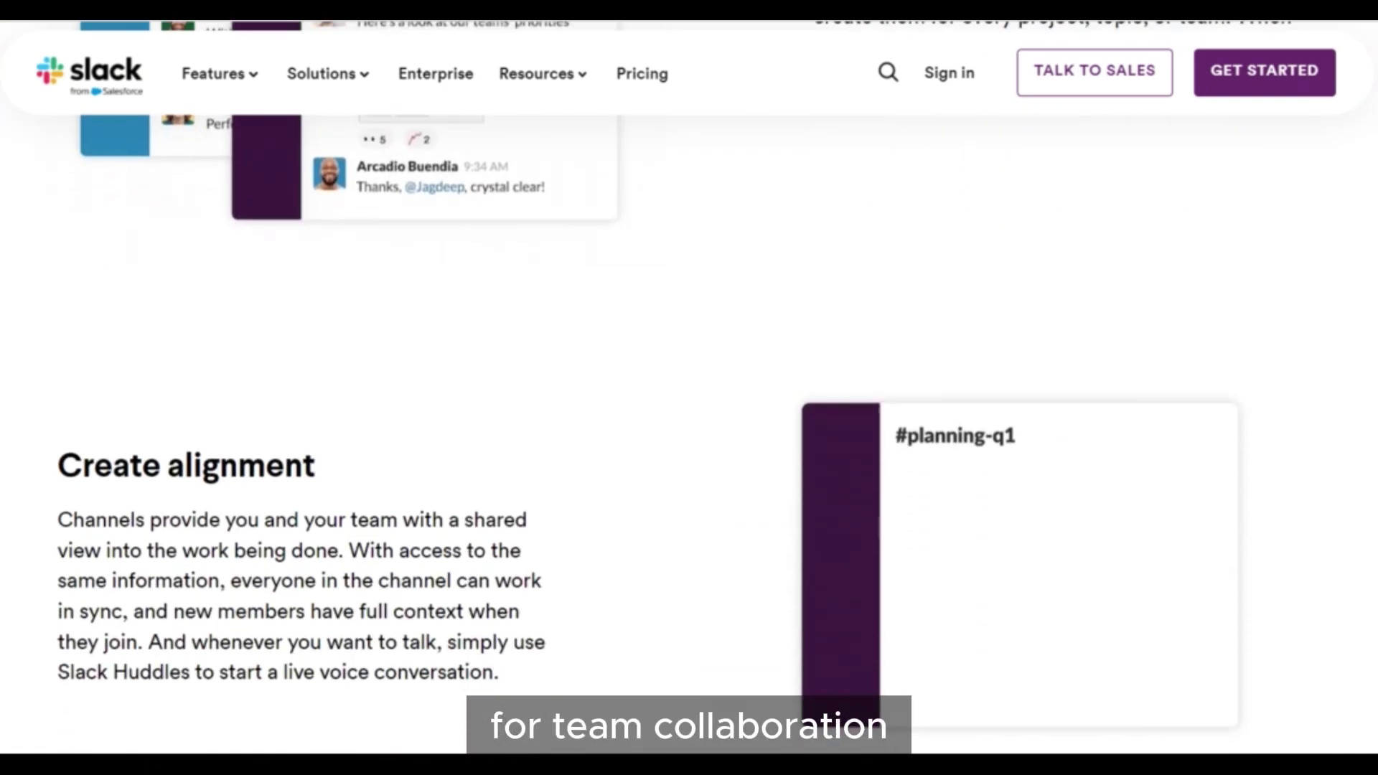
scroll(down, 3)
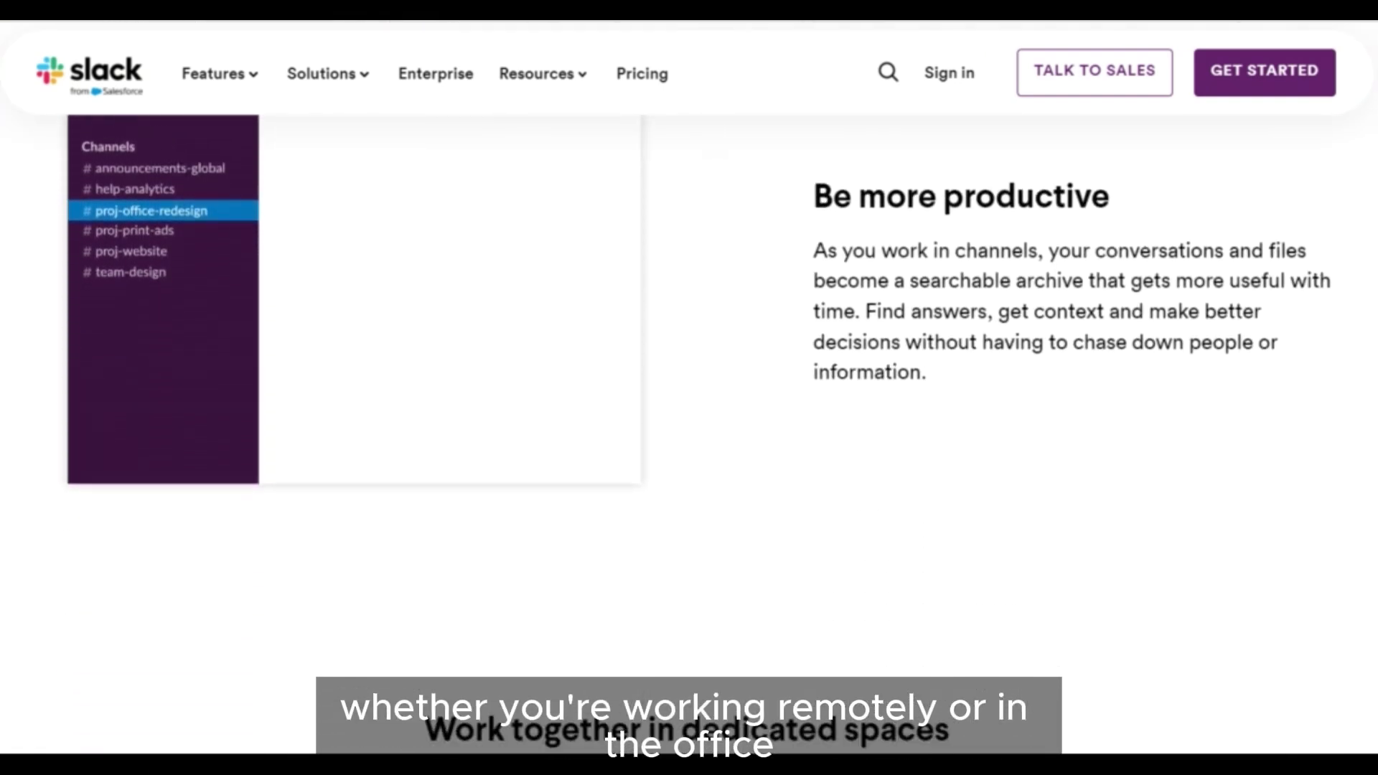
scroll(down, 3)
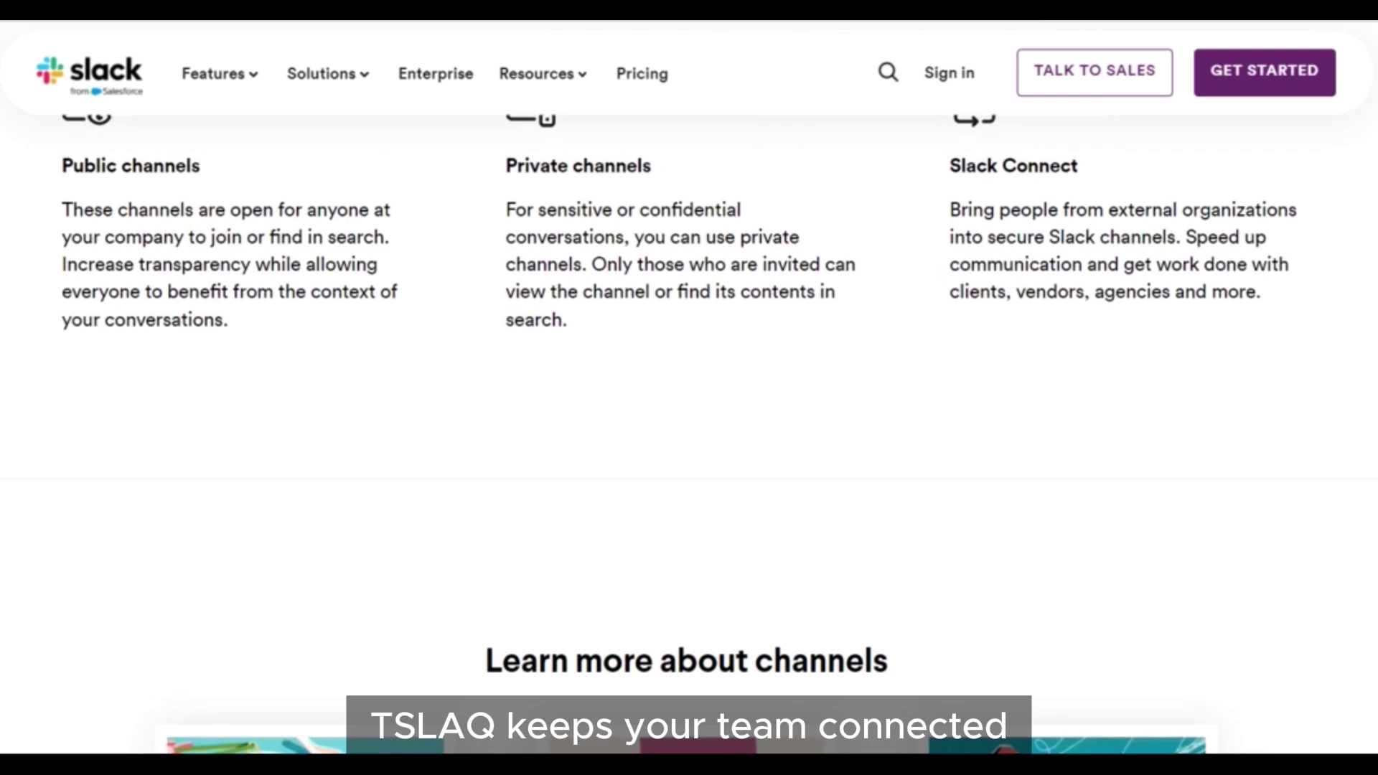
scroll(down, 3)
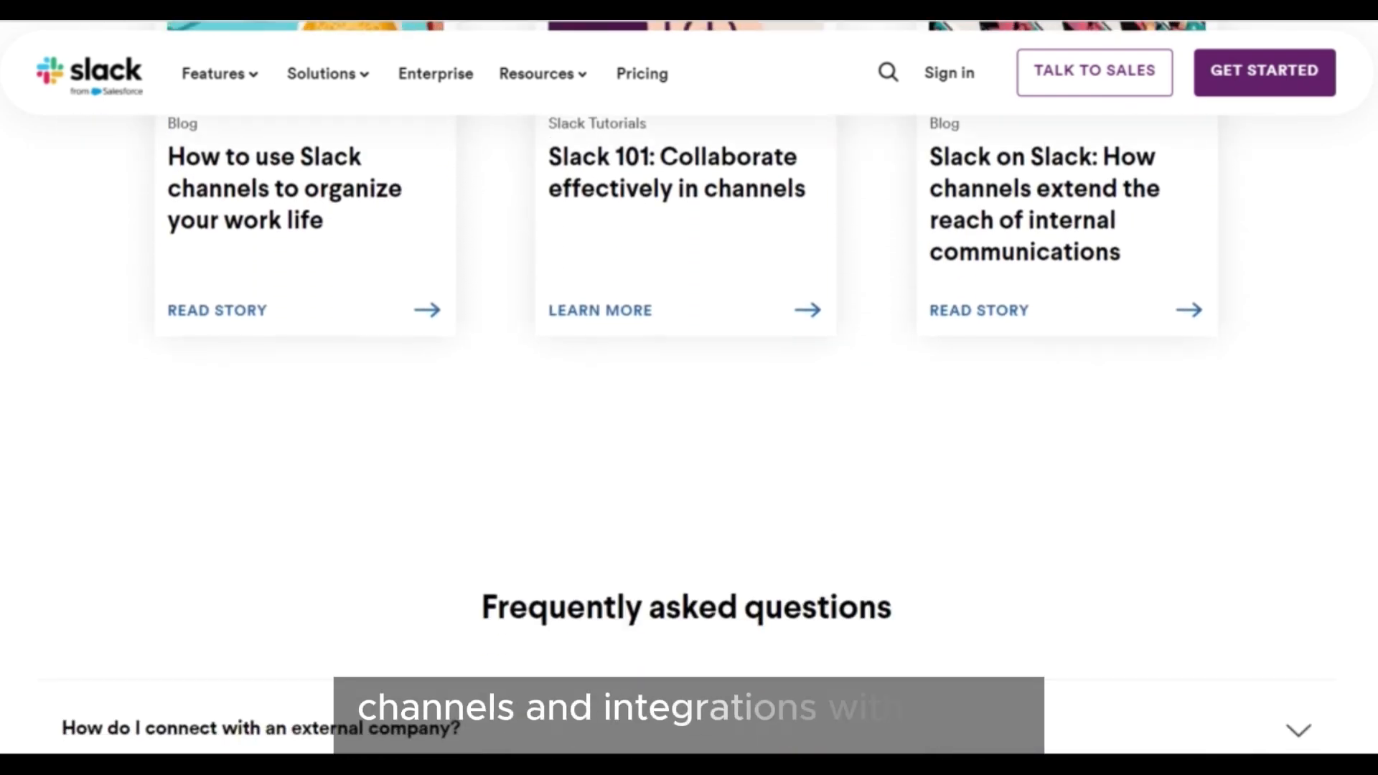
scroll(down, 3)
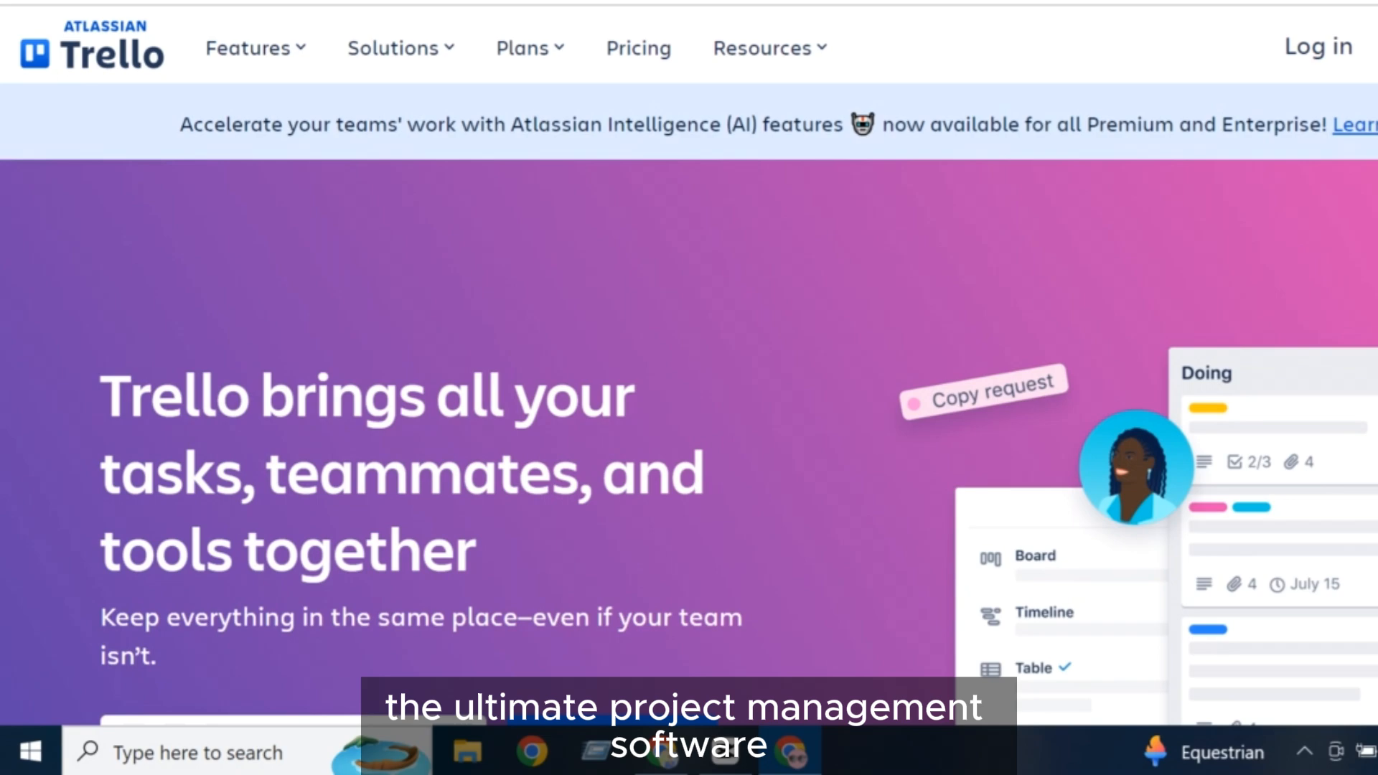
scroll(down, 3)
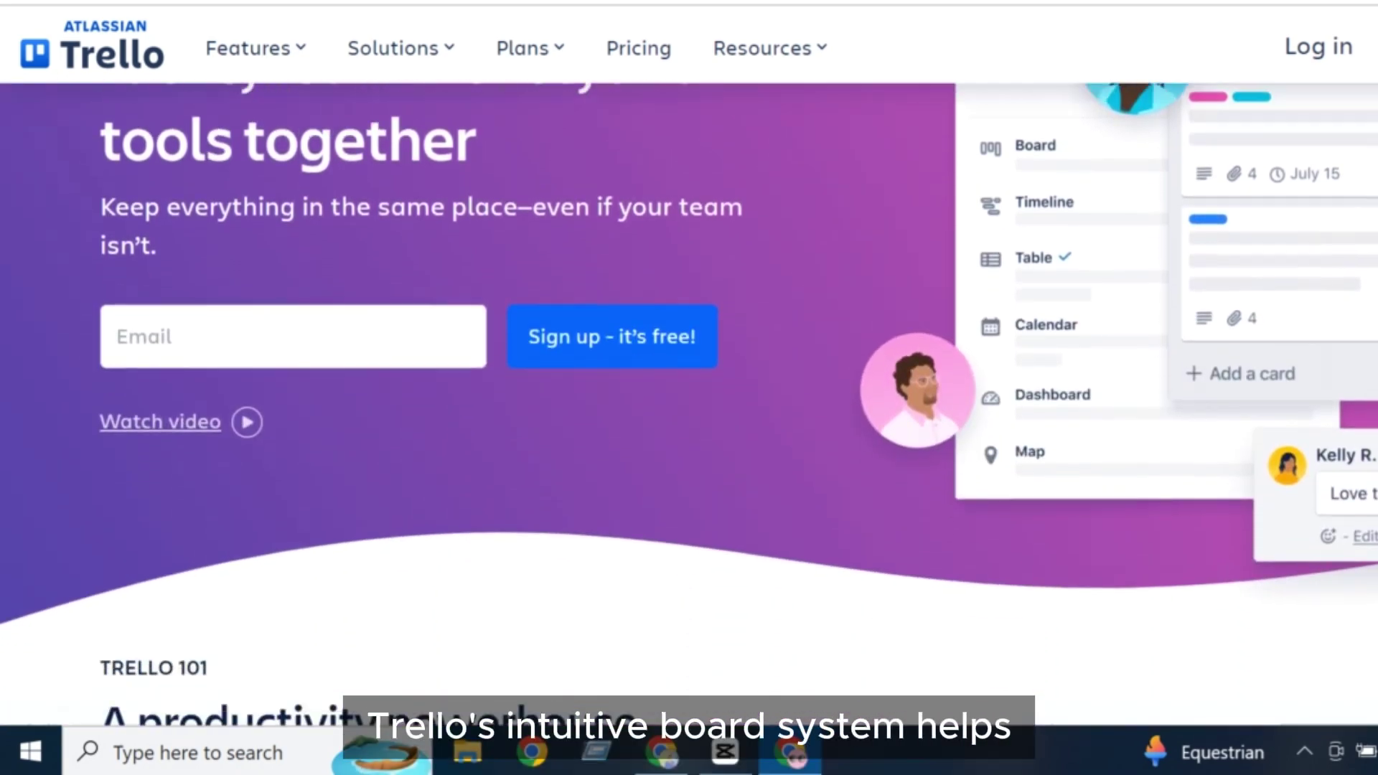
scroll(down, 3)
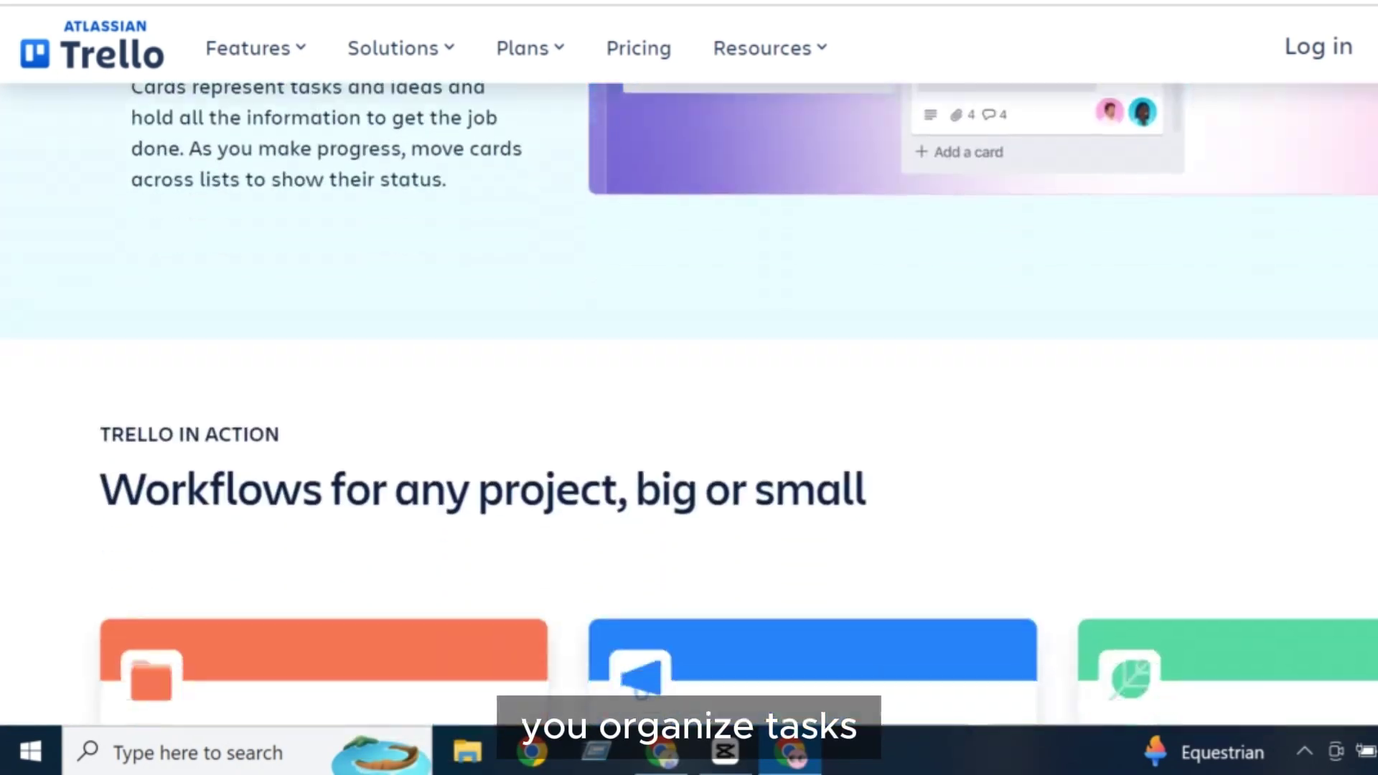
scroll(down, 3)
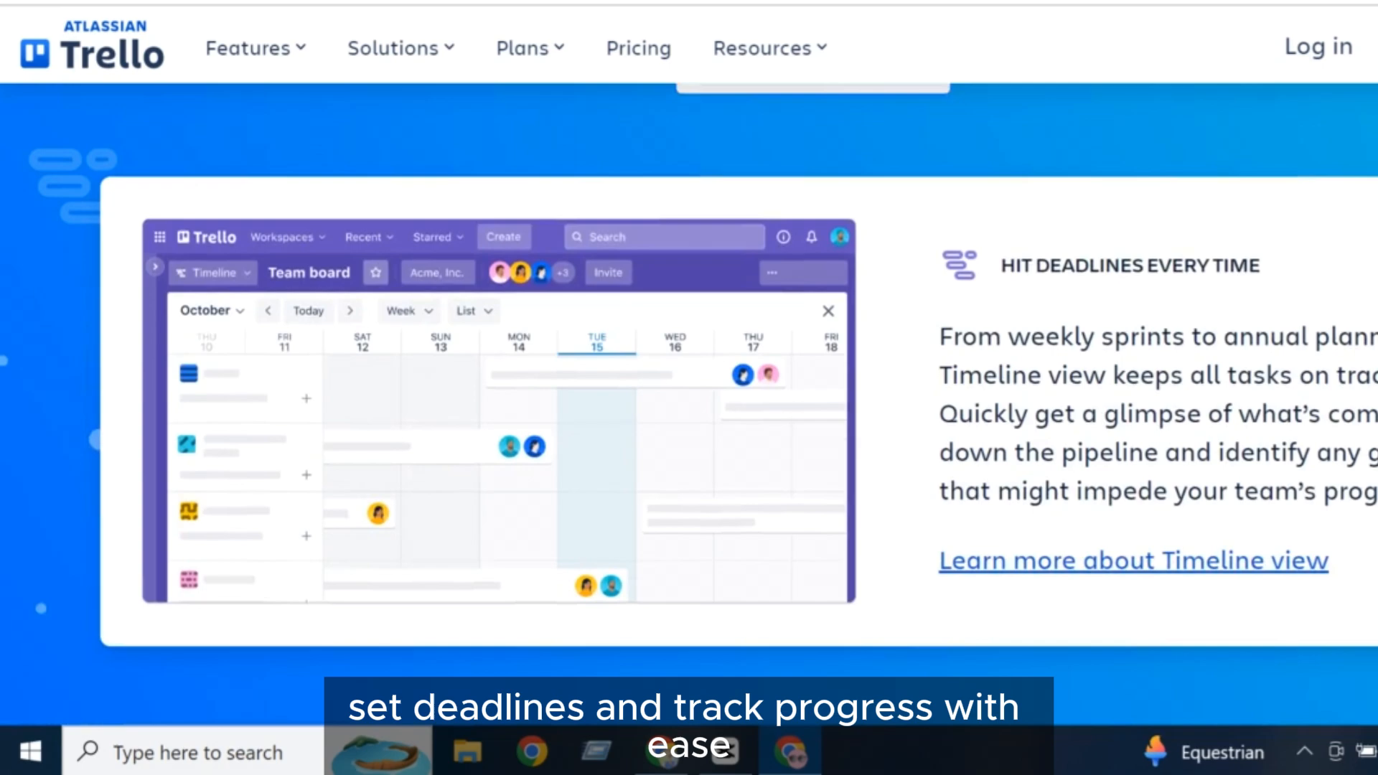
scroll(down, 3)
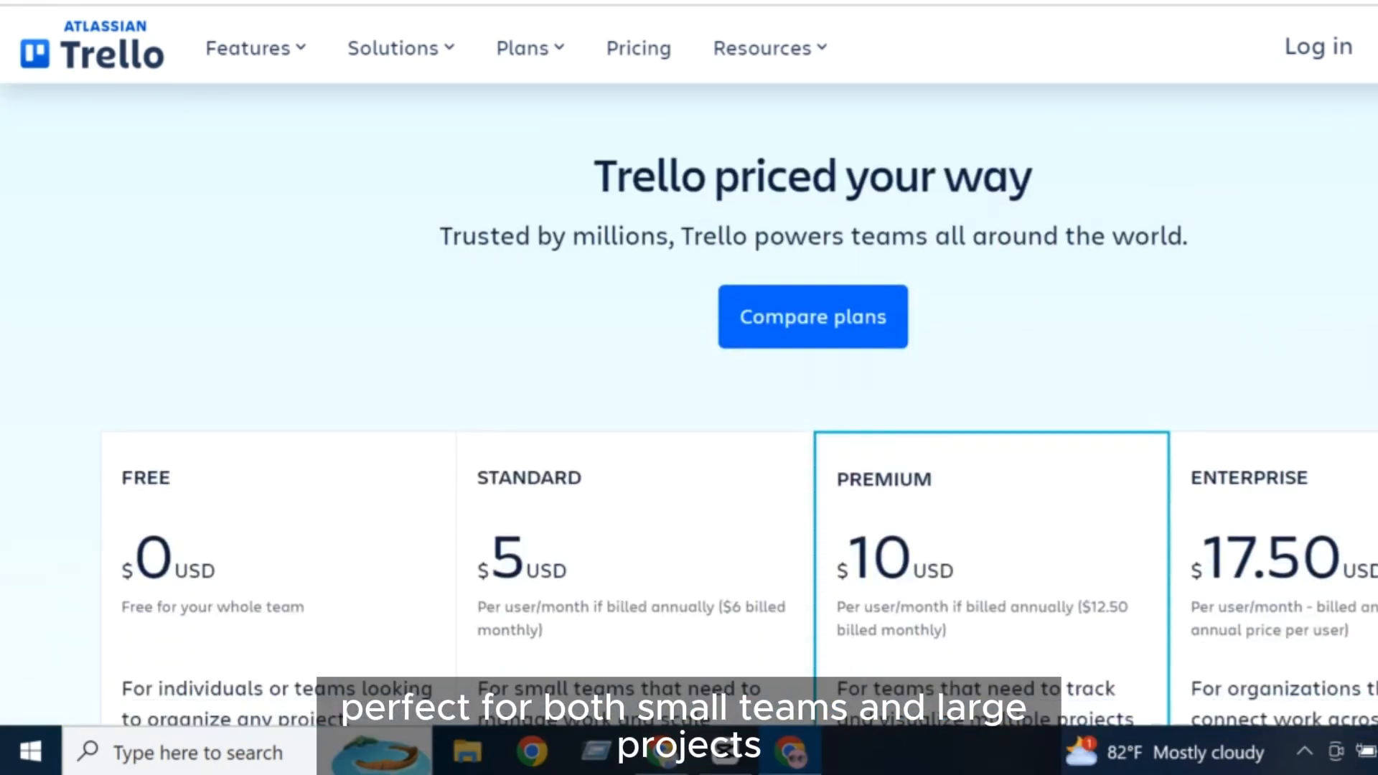
scroll(down, 3)
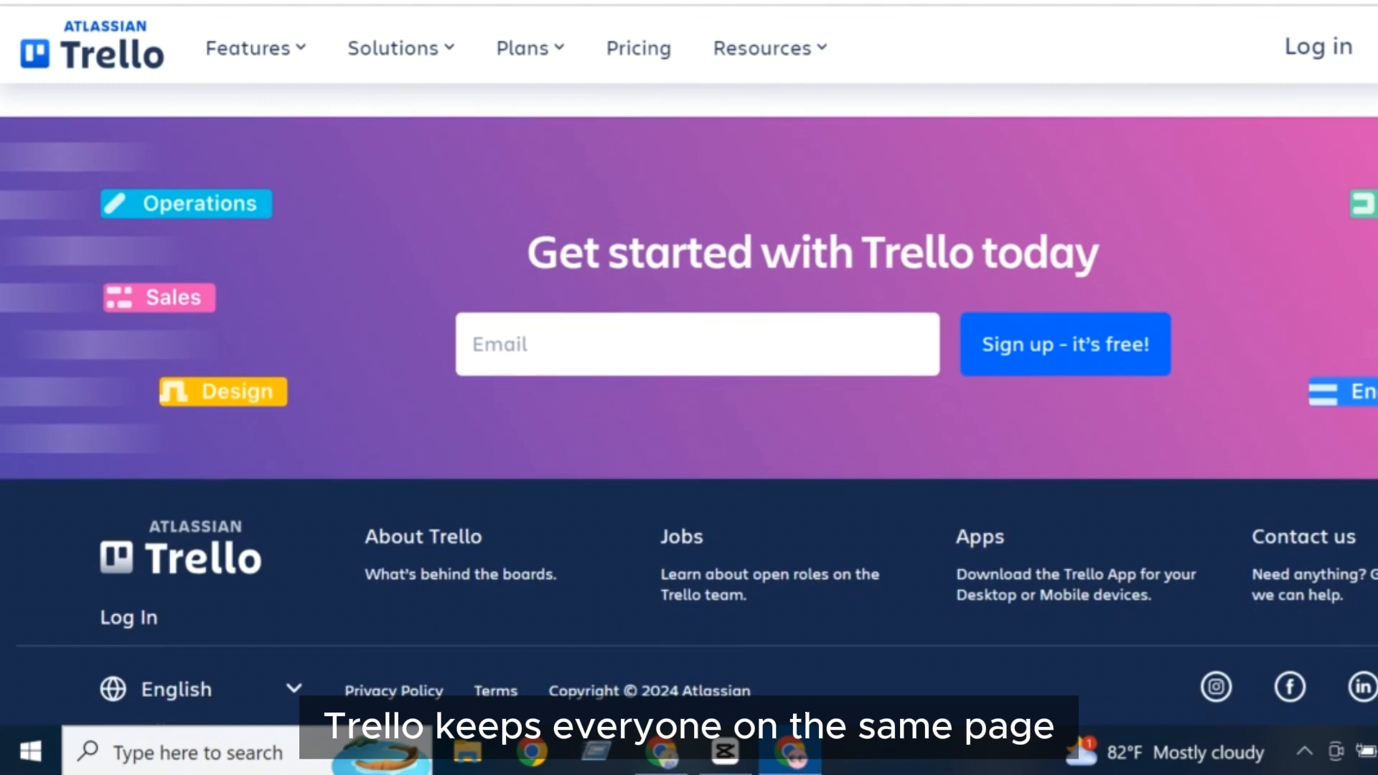
mouse_move(429, 122)
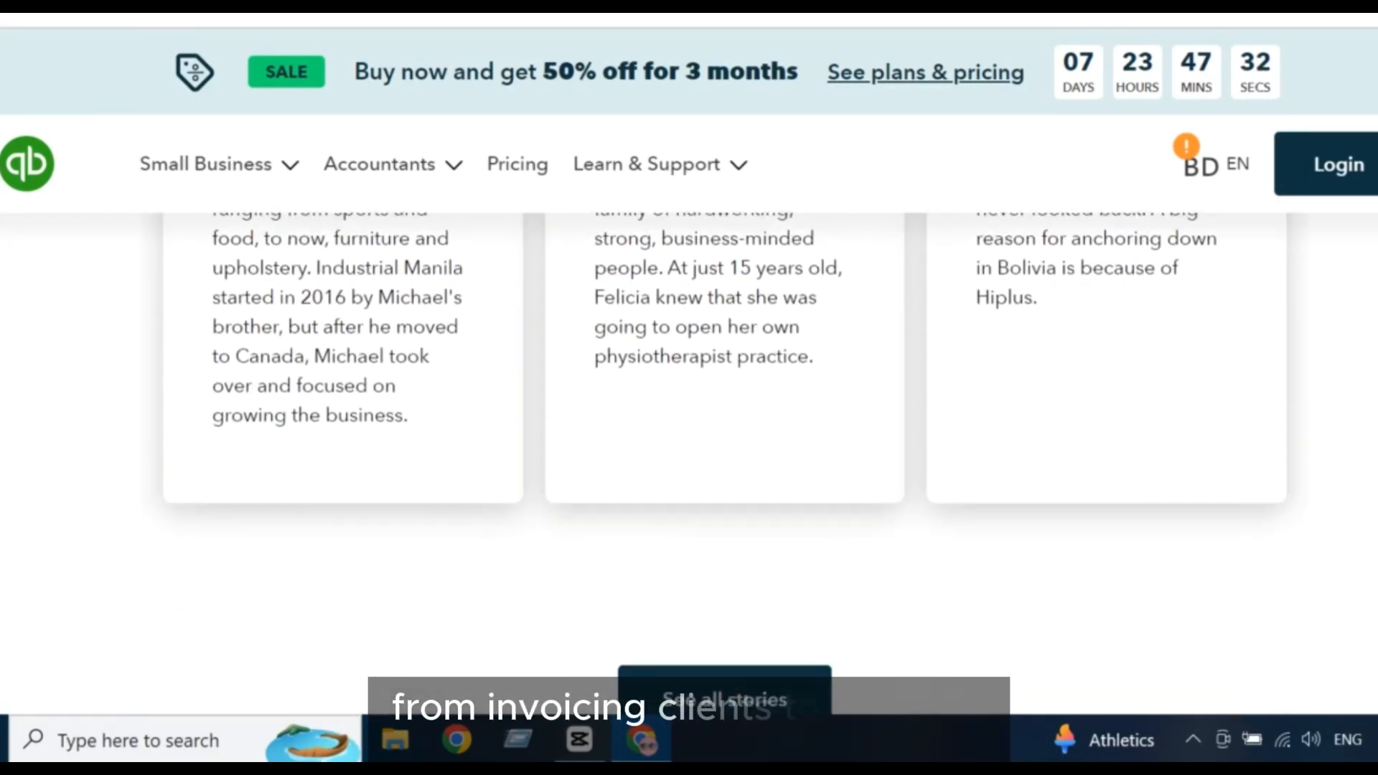
scroll(down, 3)
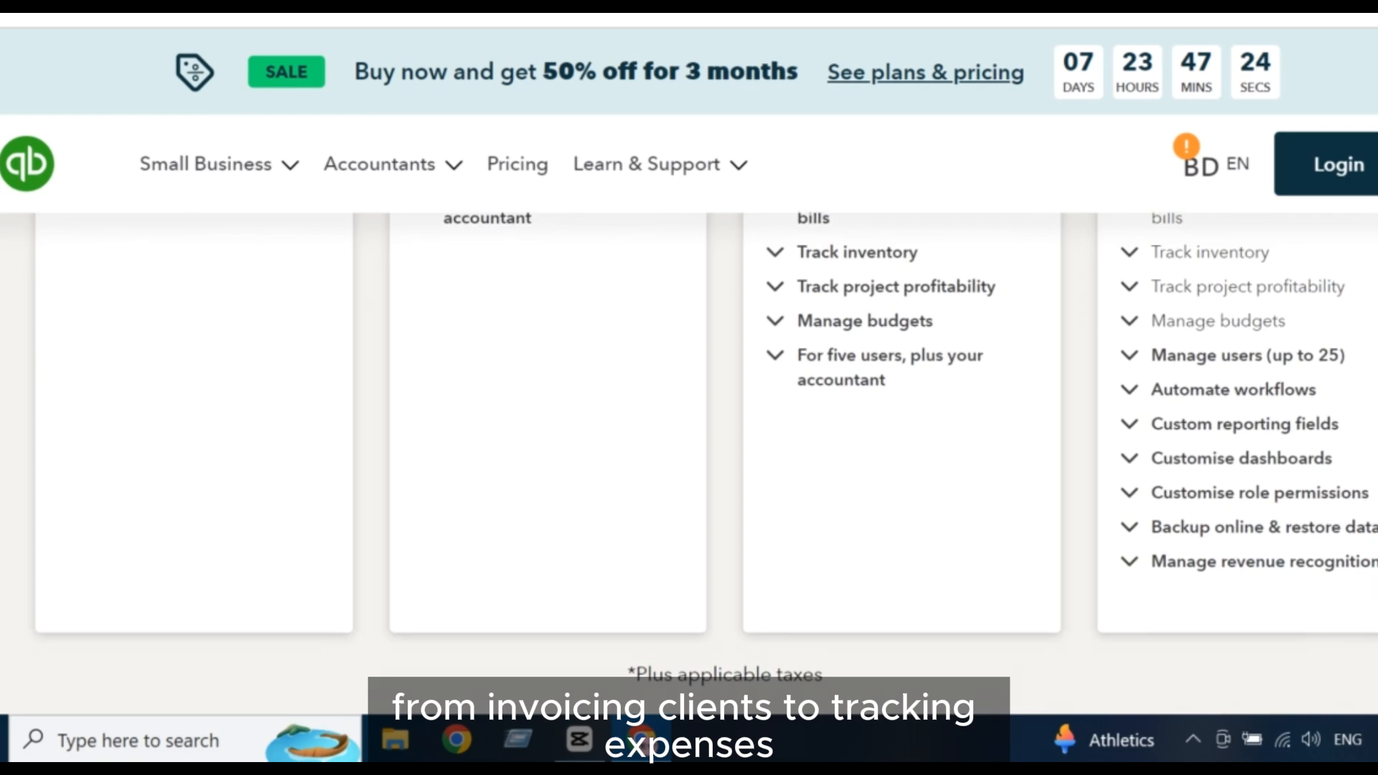
scroll(down, 3)
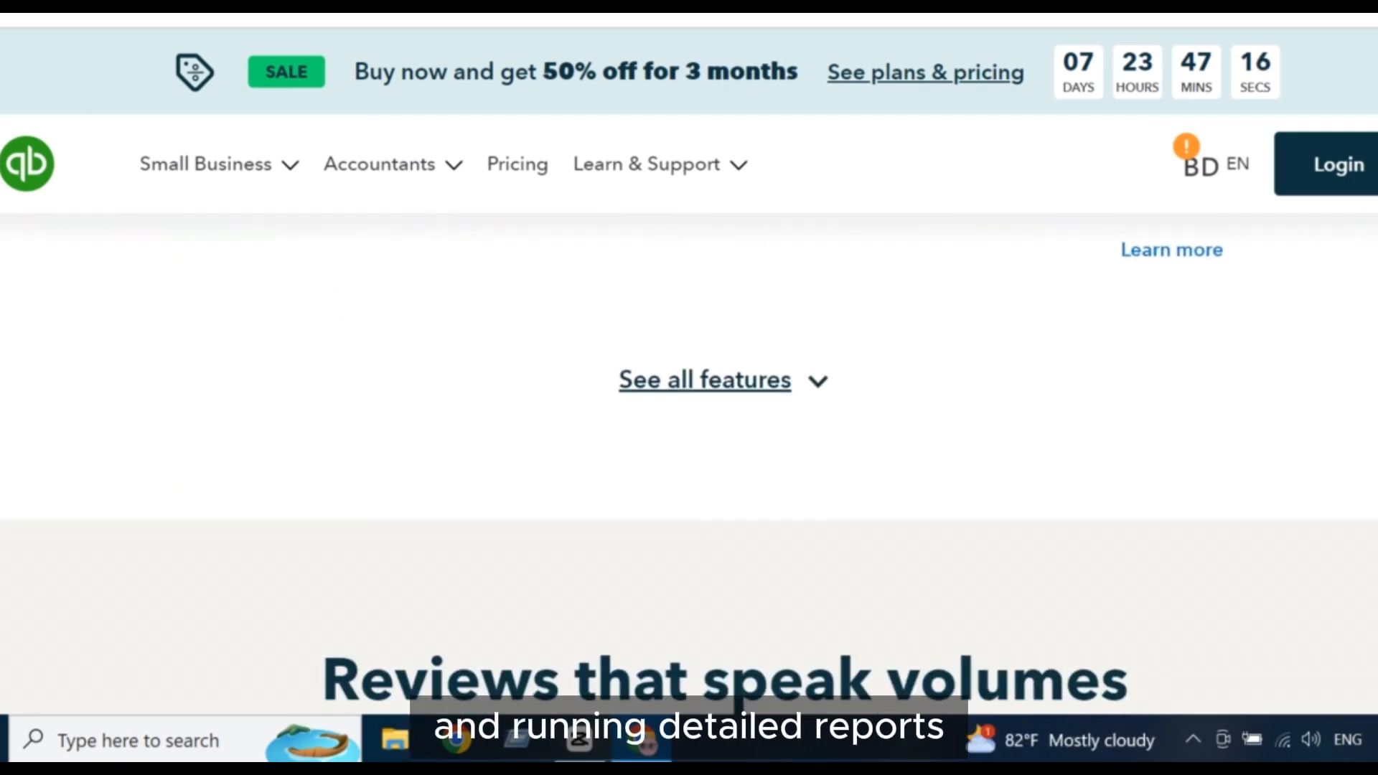
scroll(down, 3)
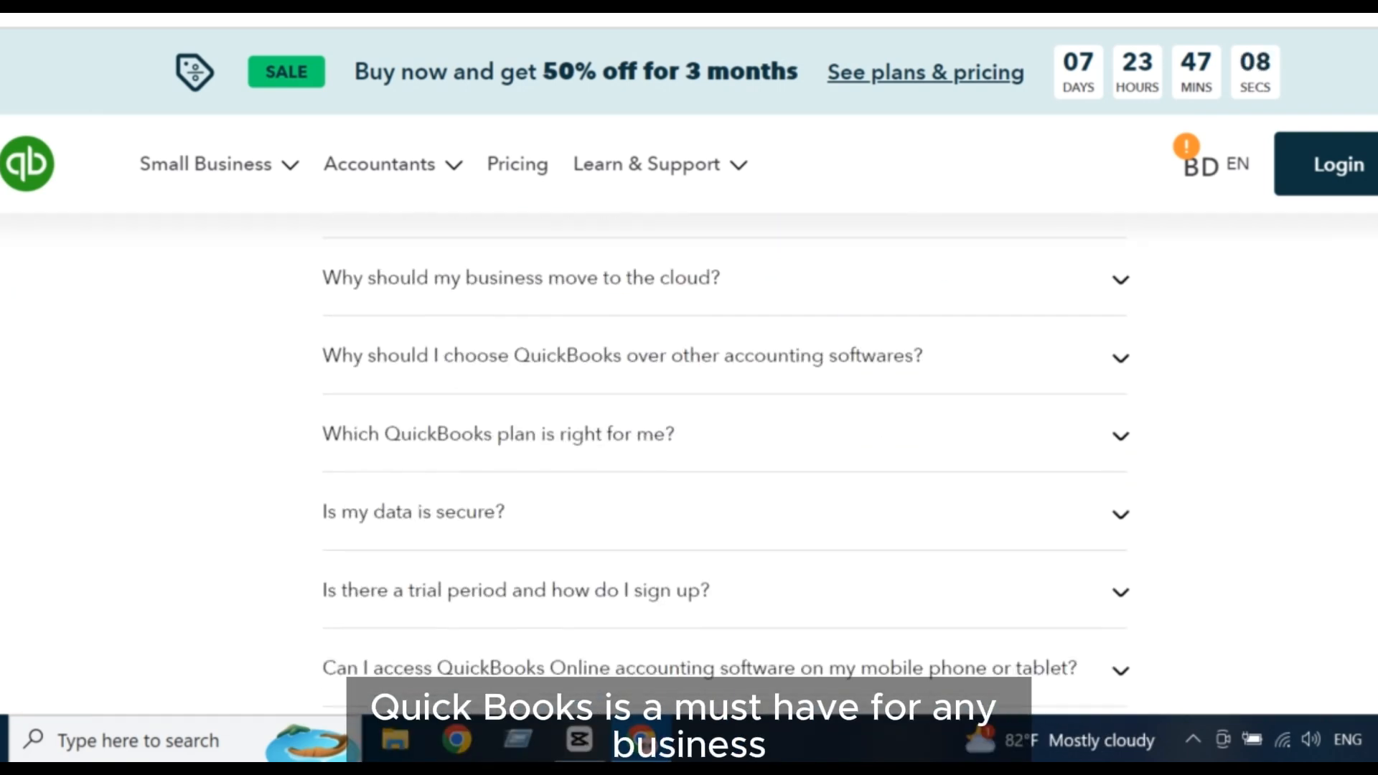
scroll(down, 3)
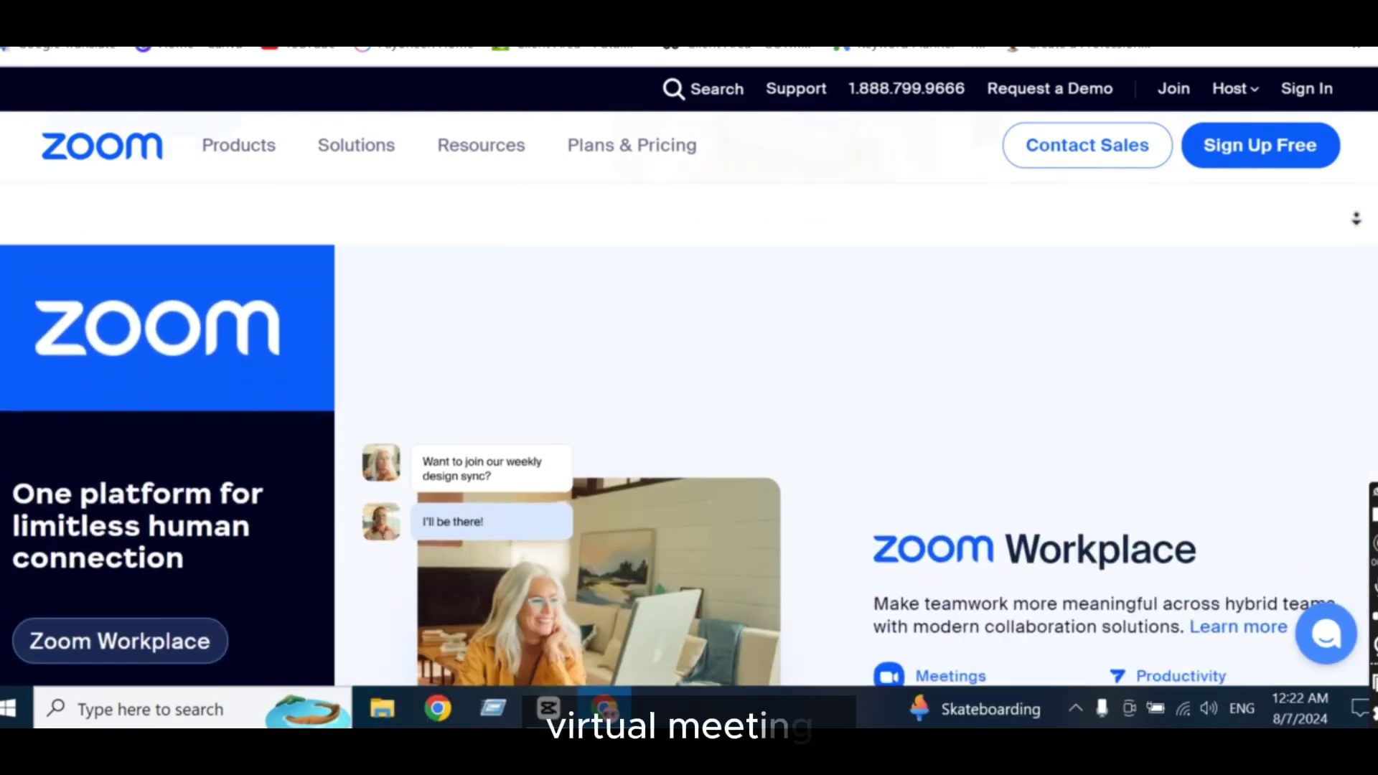
scroll(down, 3)
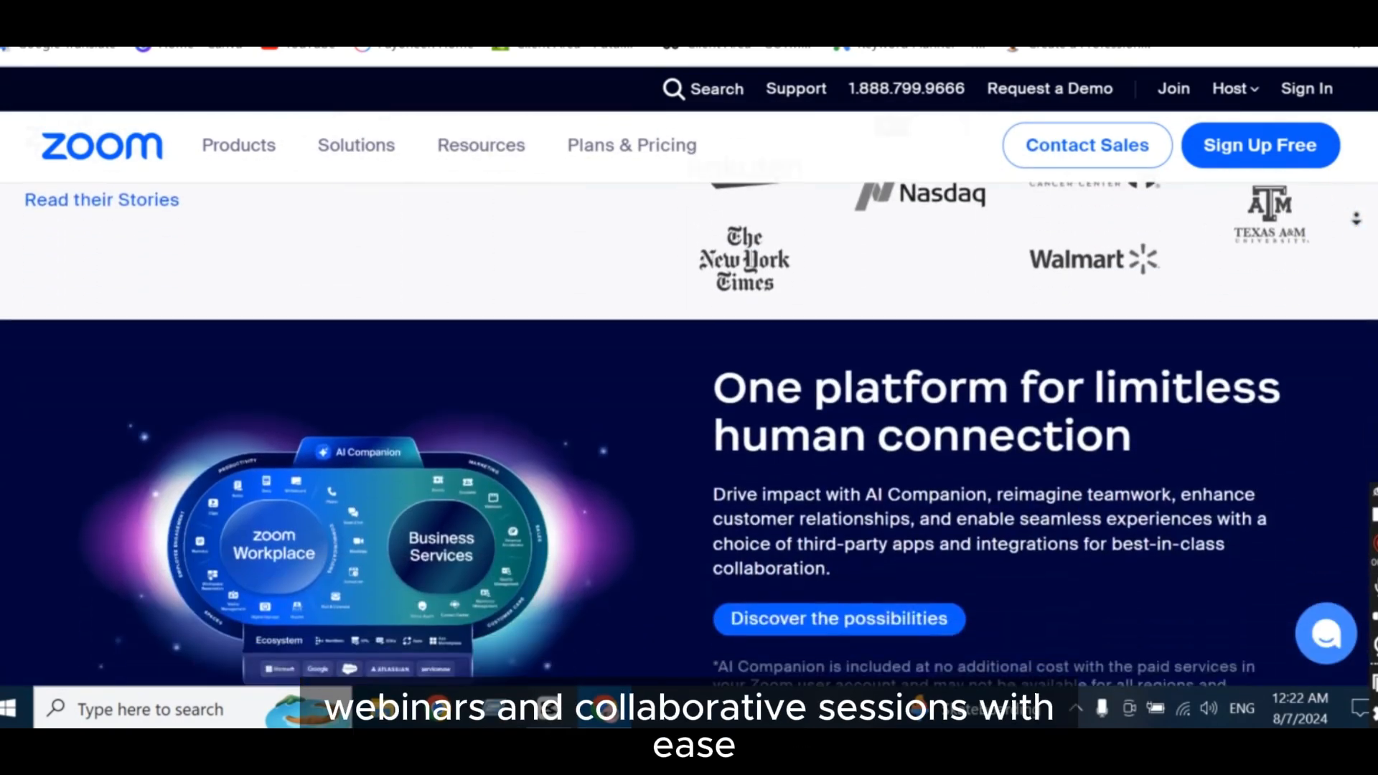
scroll(down, 3)
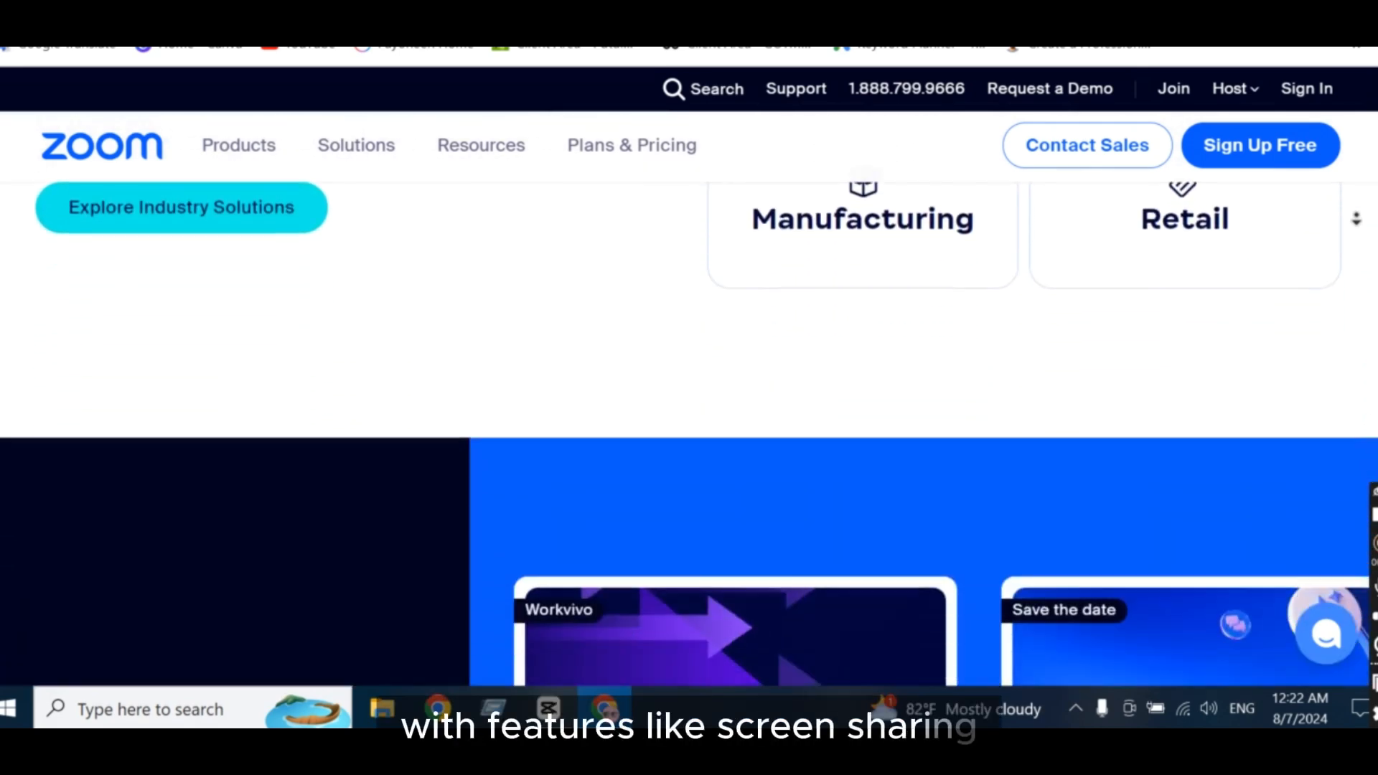
scroll(down, 3)
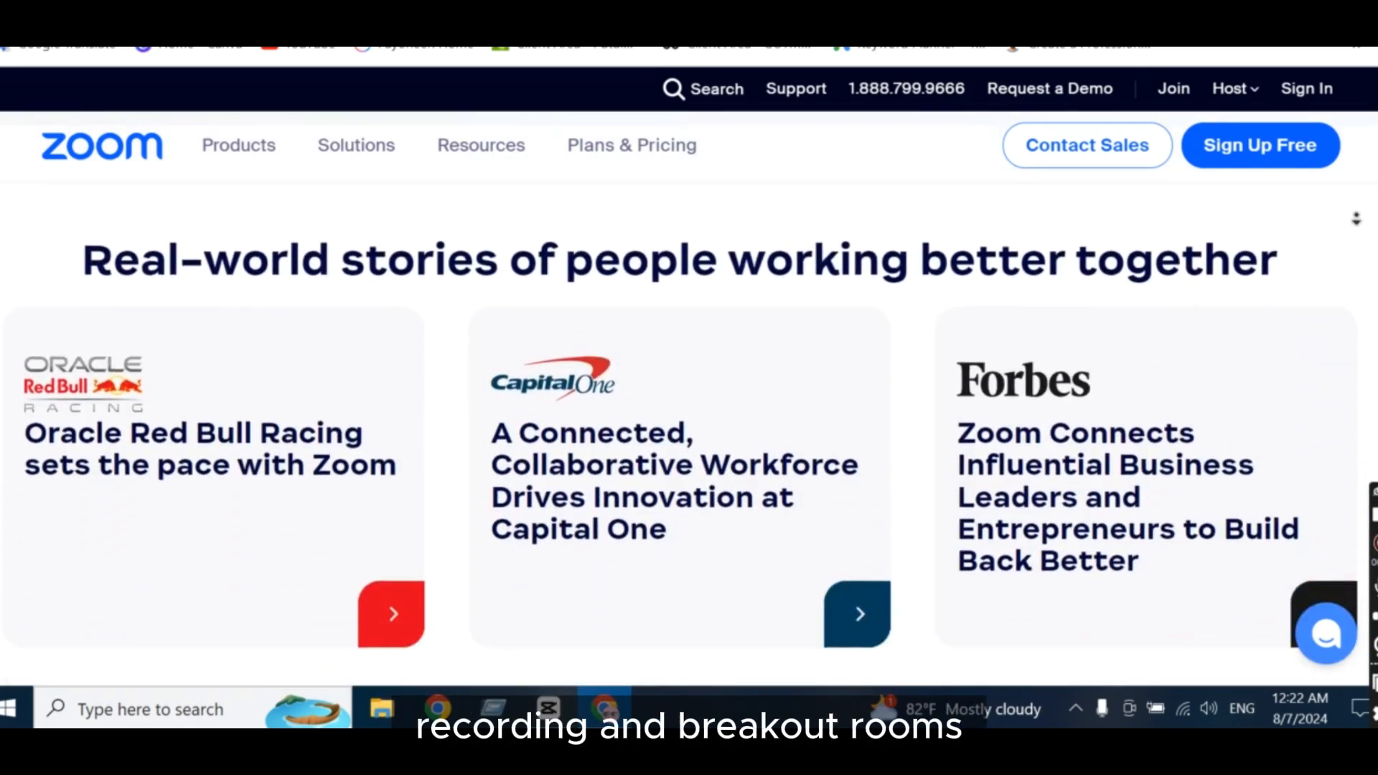
scroll(down, 3)
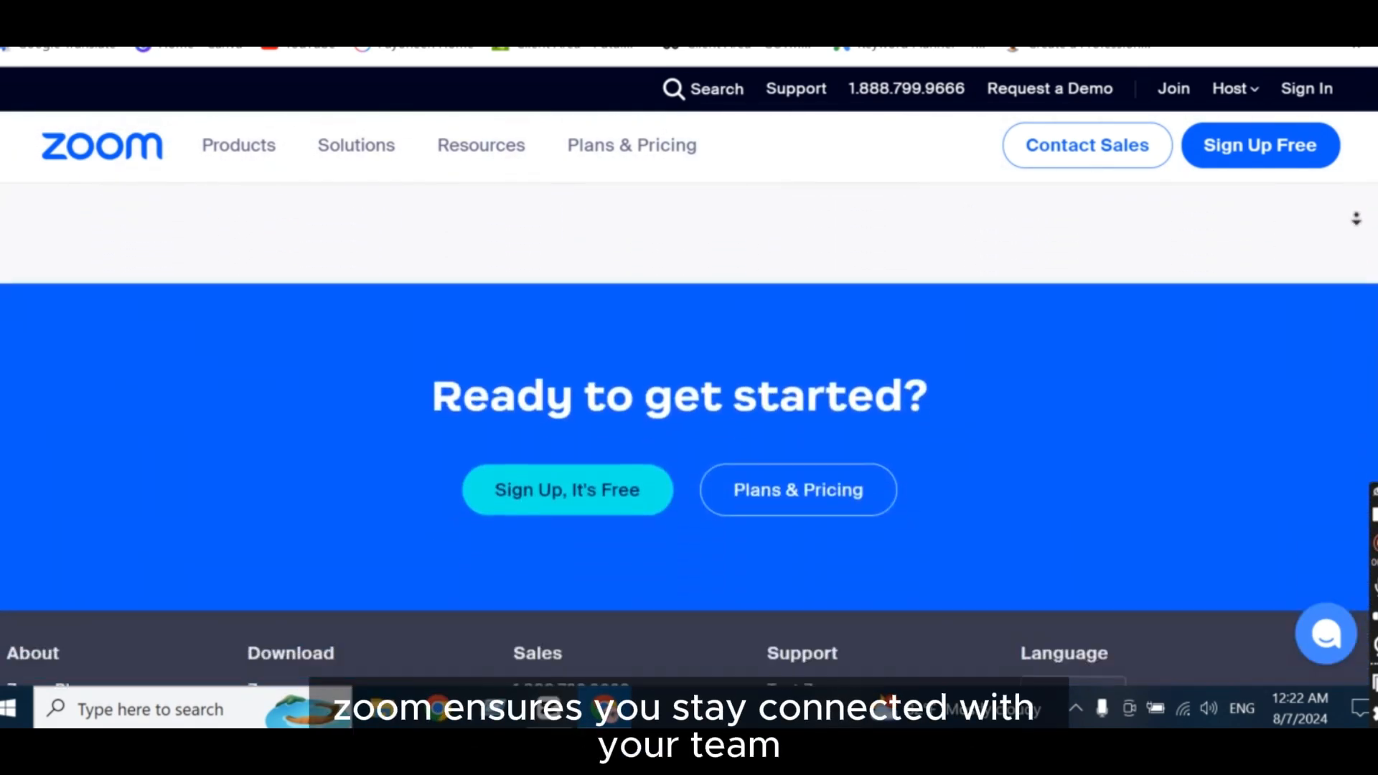
scroll(down, 3)
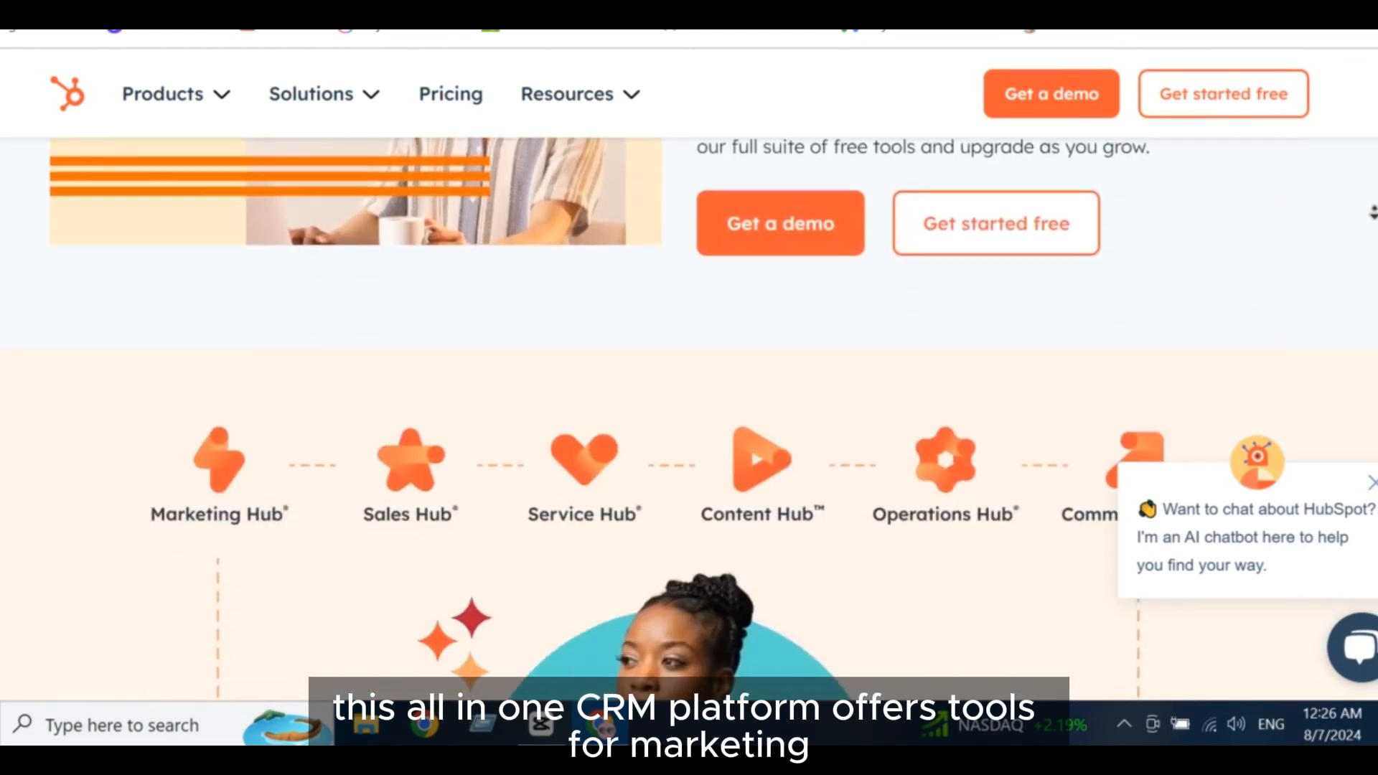
scroll(down, 3)
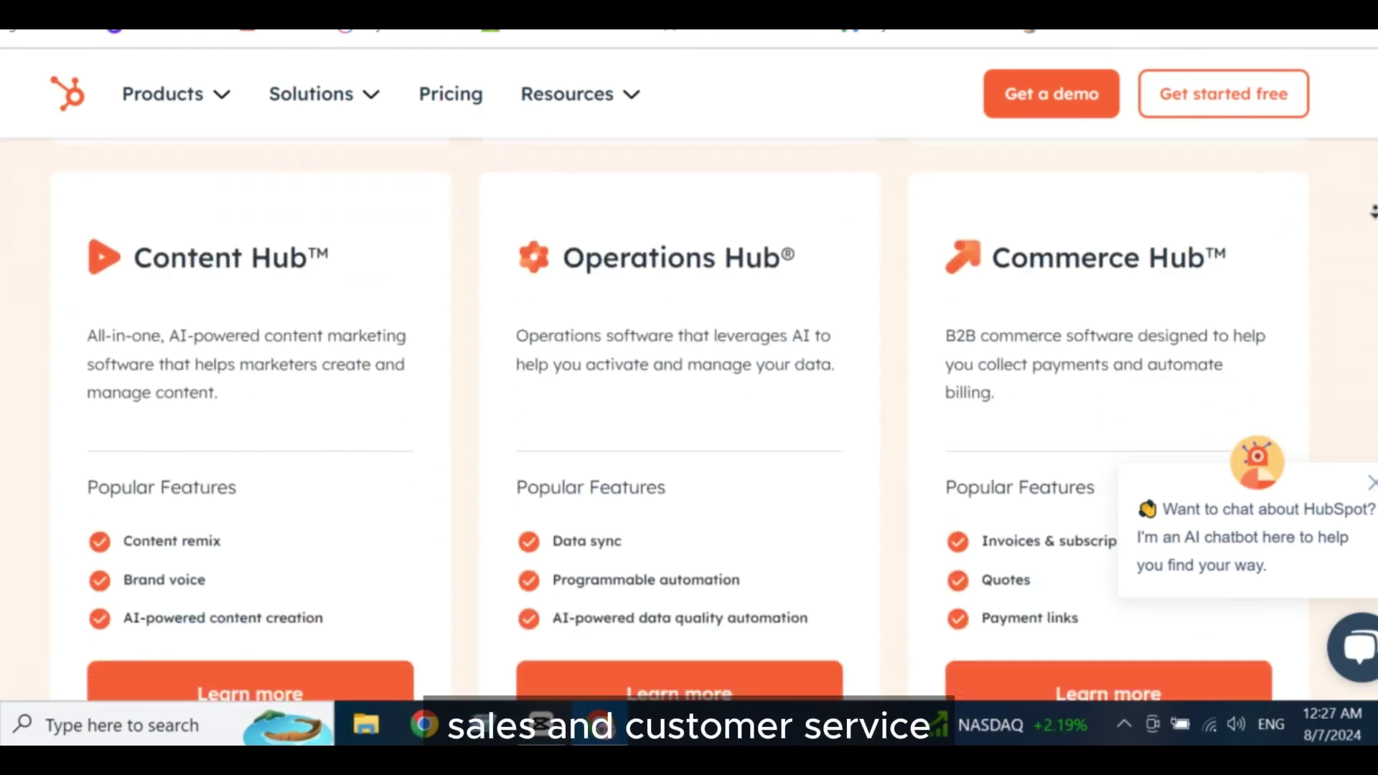
scroll(down, 3)
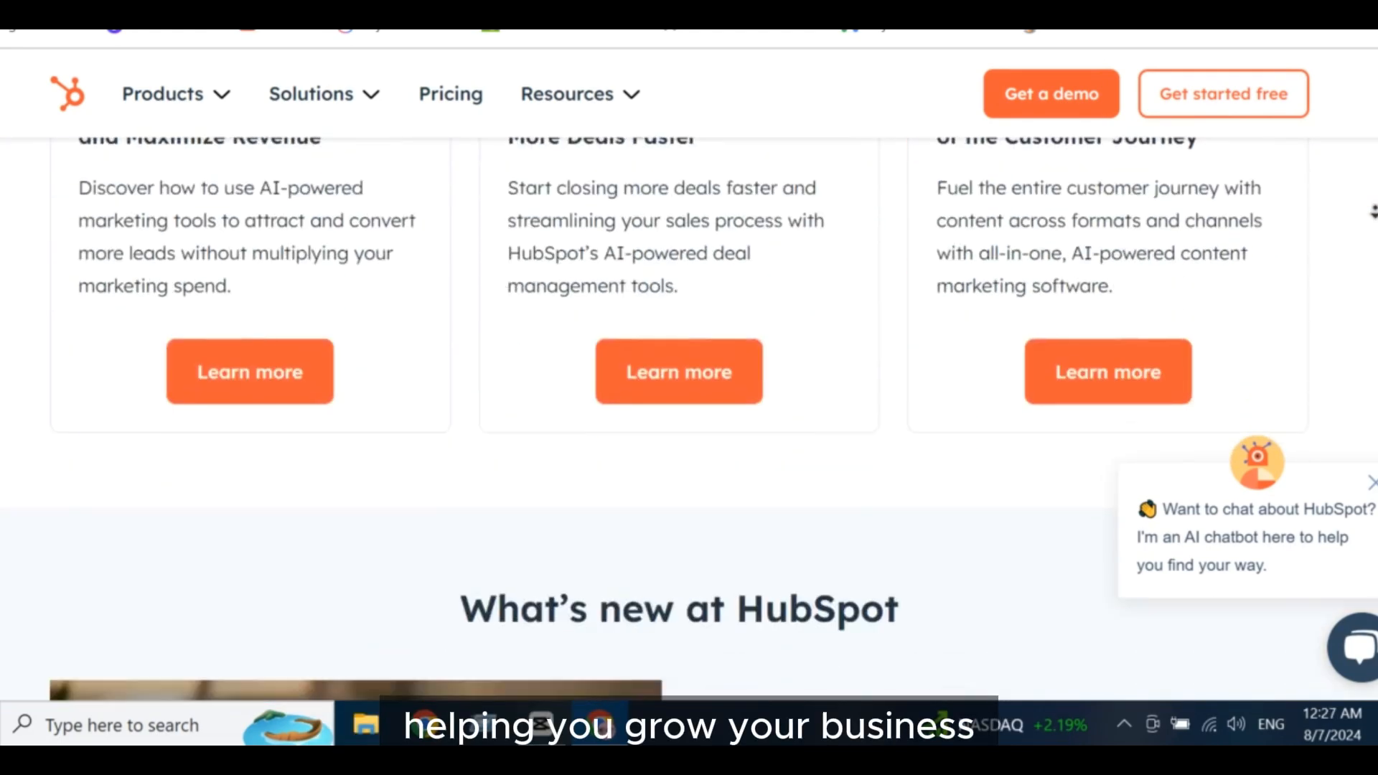
scroll(down, 3)
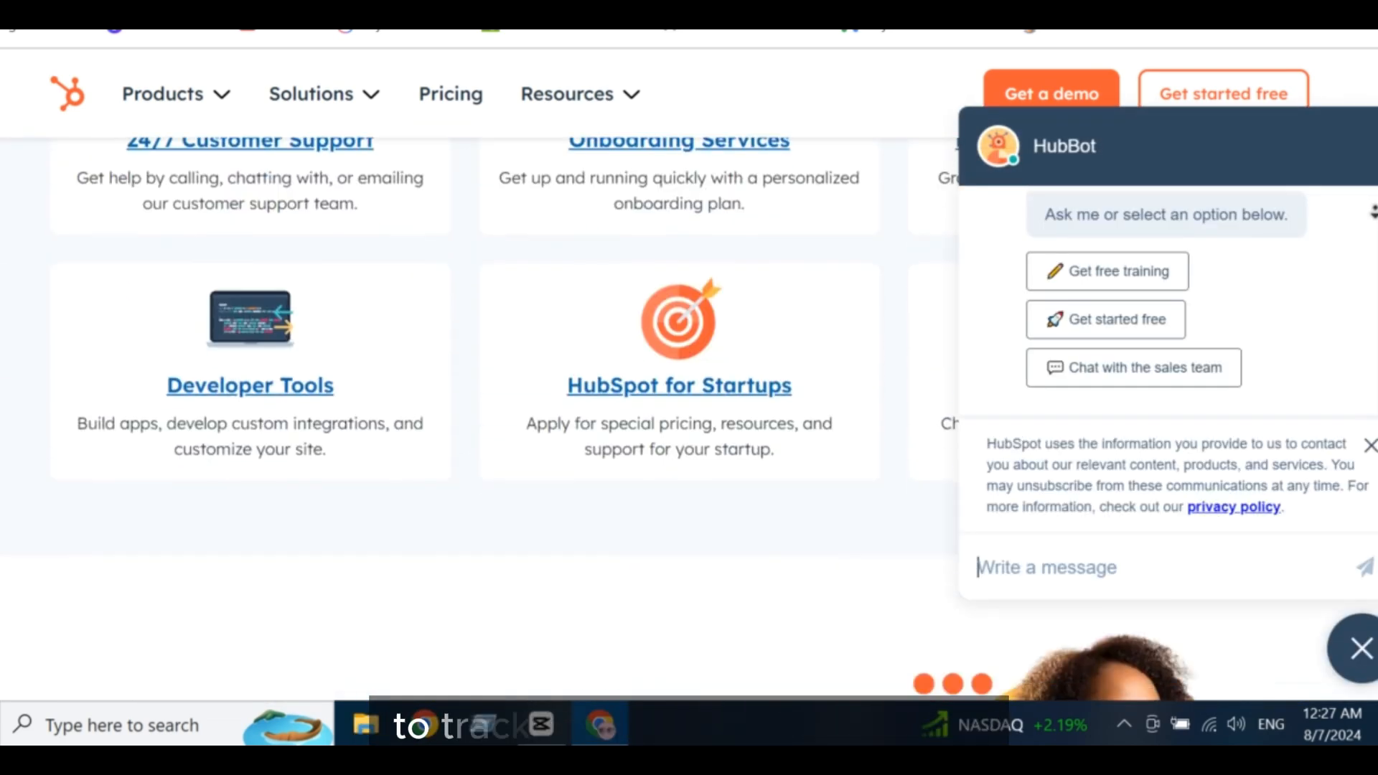
scroll(down, 3)
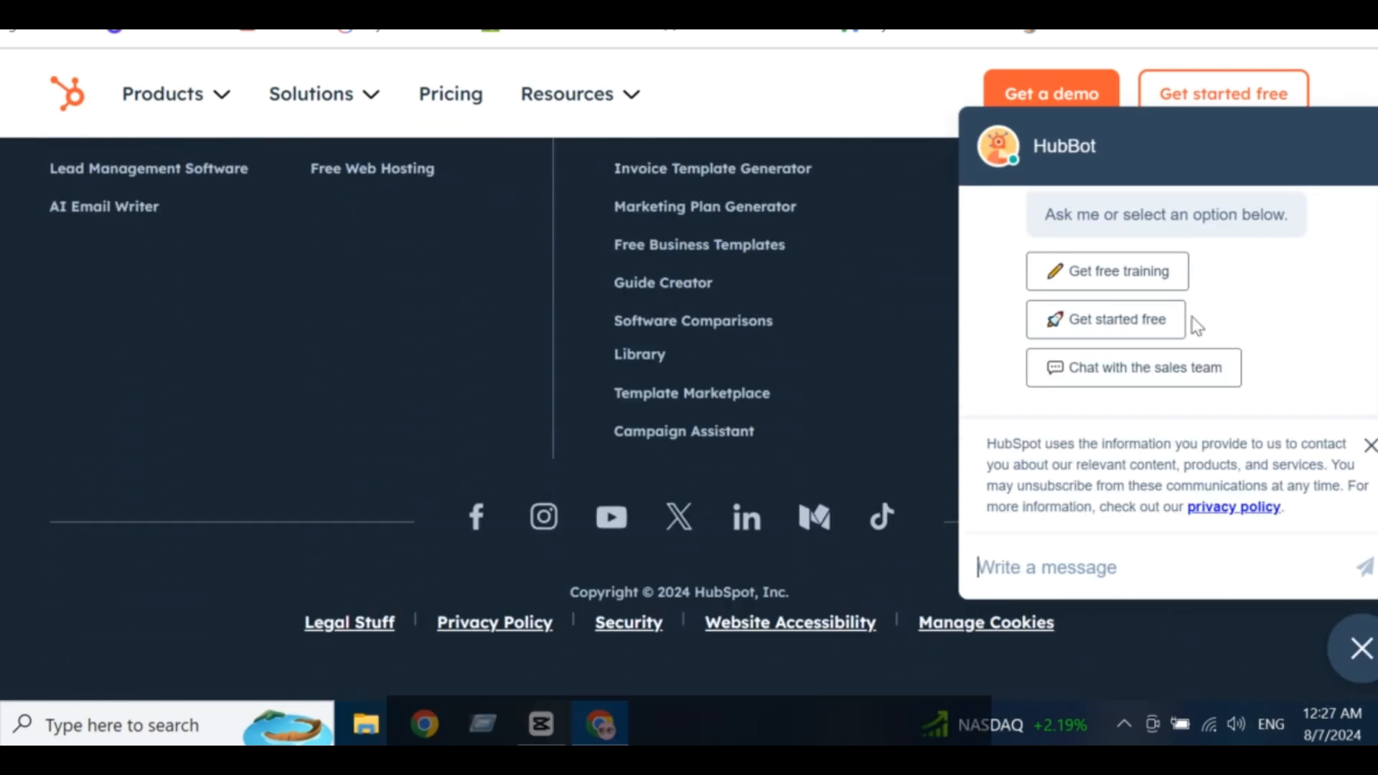